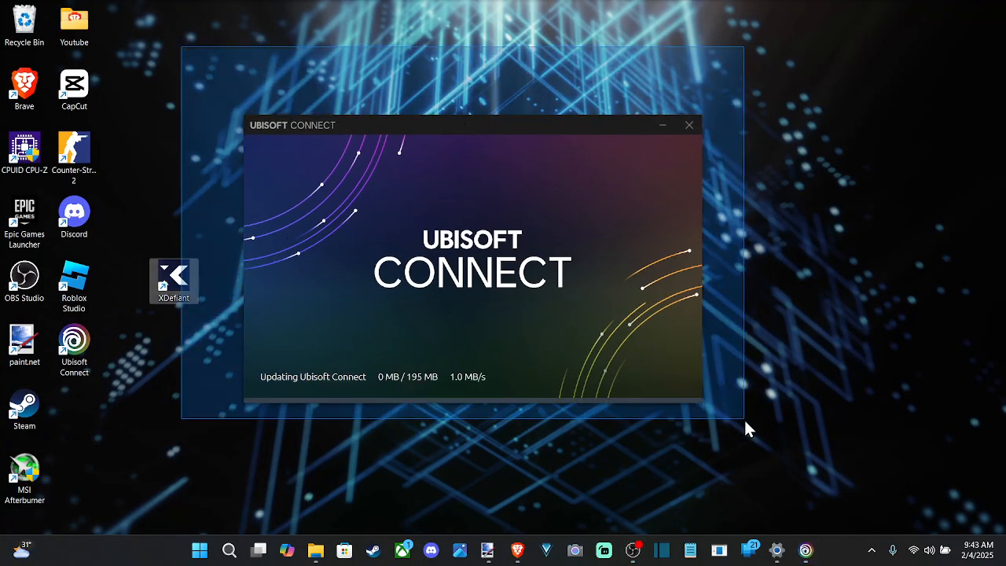
mouse_move(138, 76)
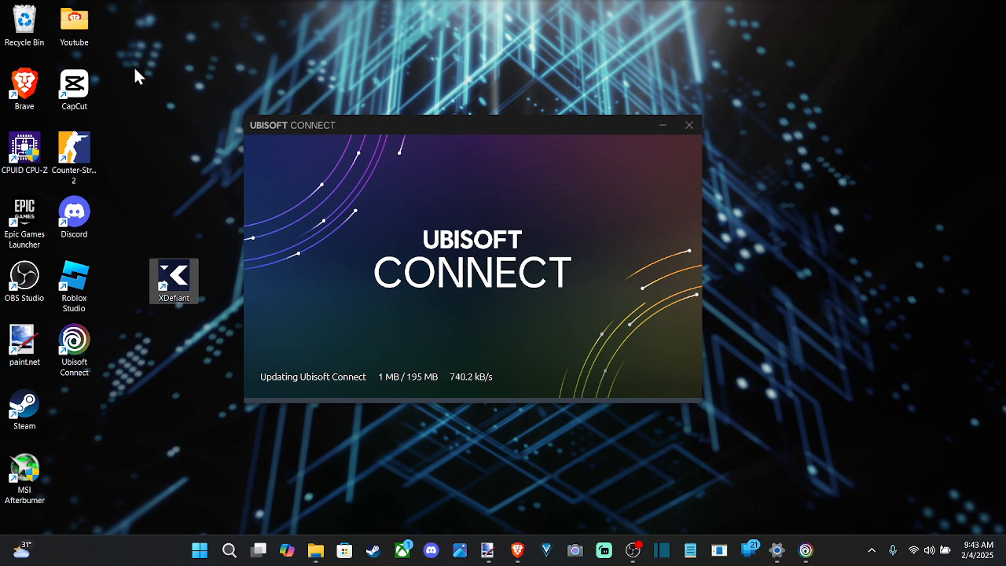
mouse_move(231, 315)
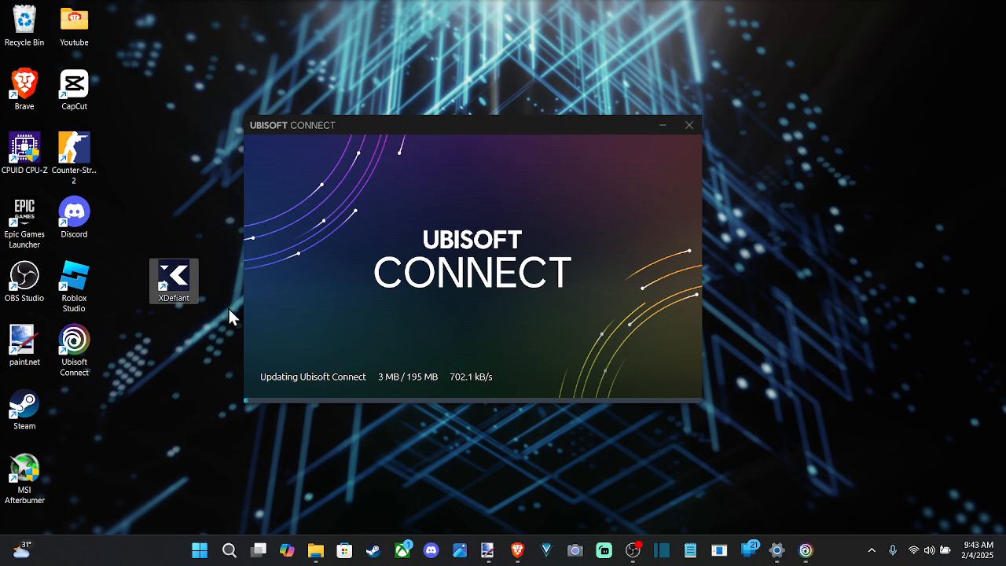
Step: Open Settings from the taskbar on the Installed apps page
click(199, 549)
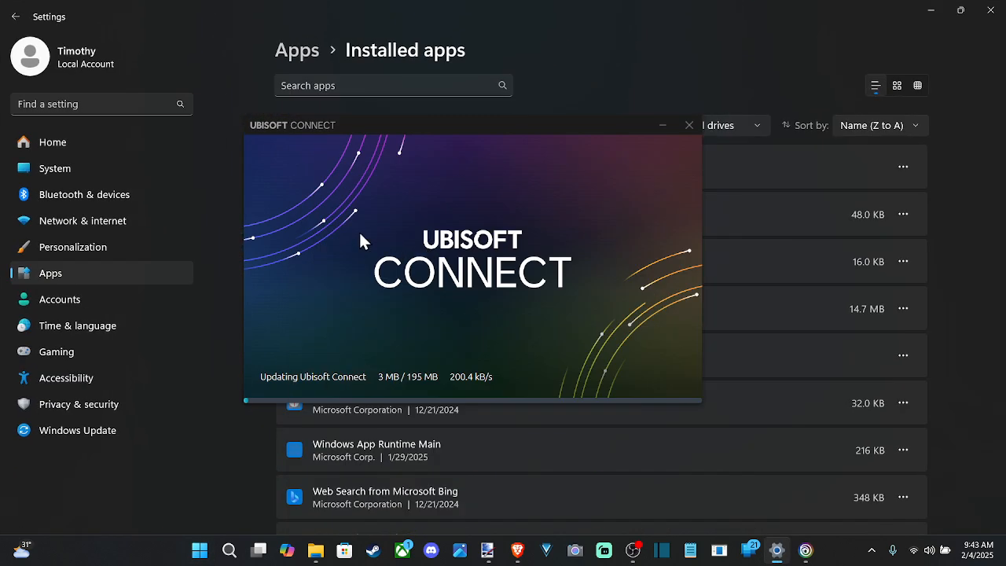
Step: Bring Settings in front of Ubisoft Connect and reopen Apps > Installed apps (120 apps)
click(689, 125)
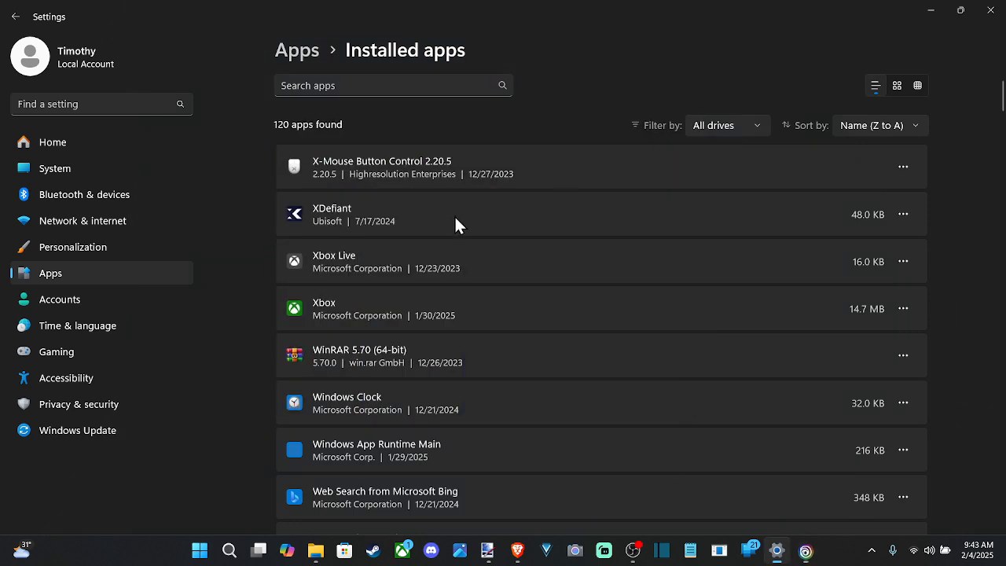
click(15, 16)
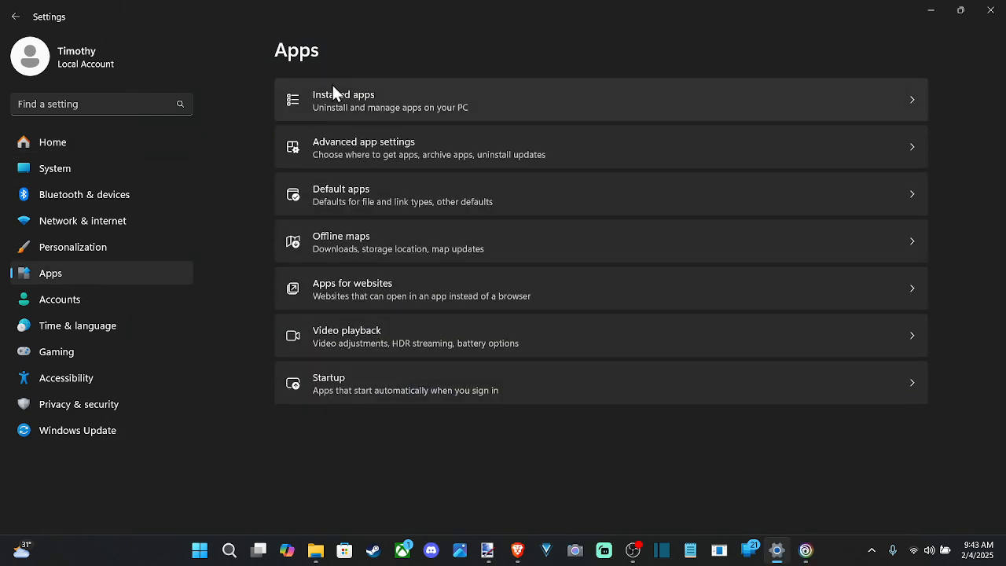
click(343, 99)
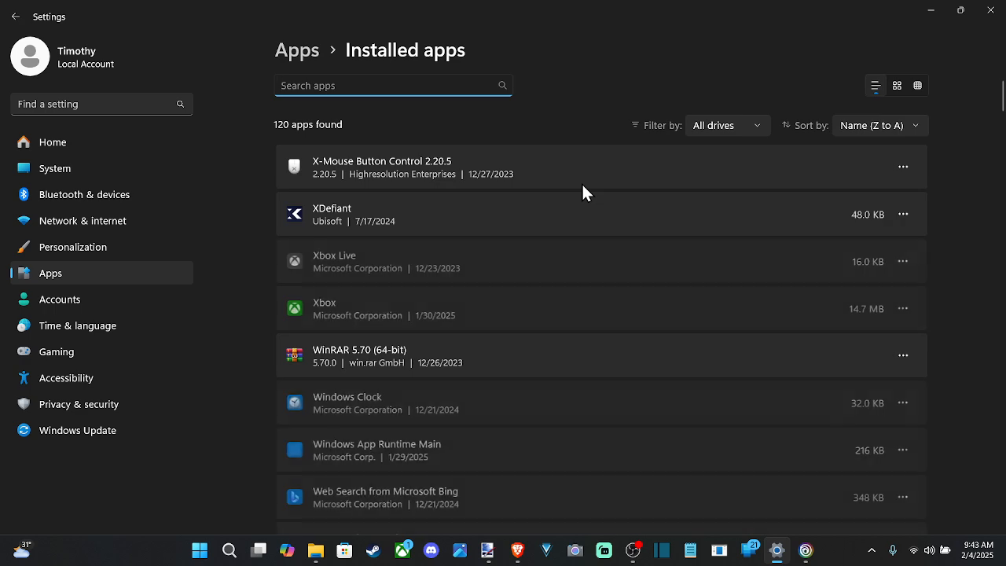
Step: Sort installed apps by Size (Large to small), putting Microsoft Clipchamp (9.52 GB) first
click(877, 125)
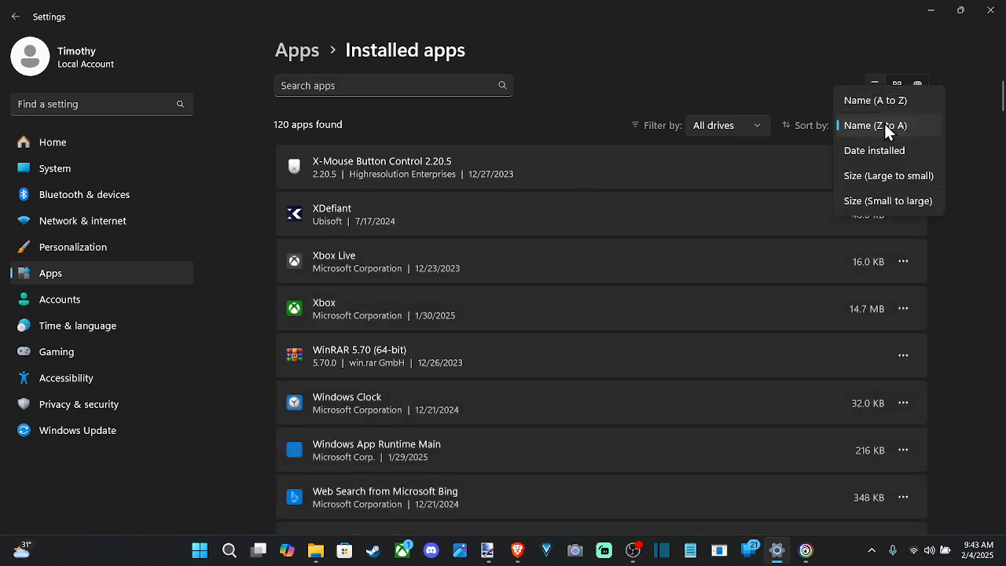
mouse_move(906, 165)
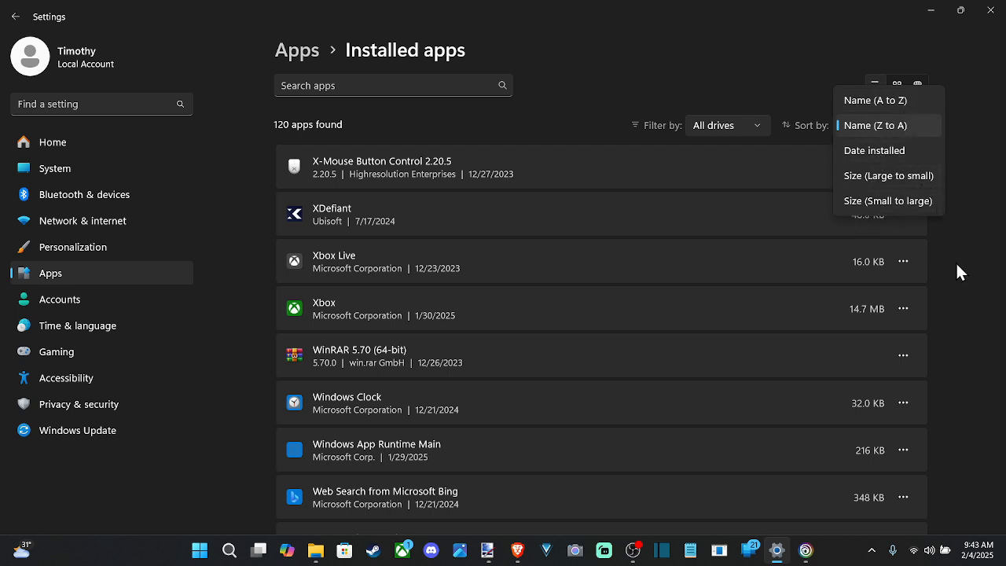
click(875, 125)
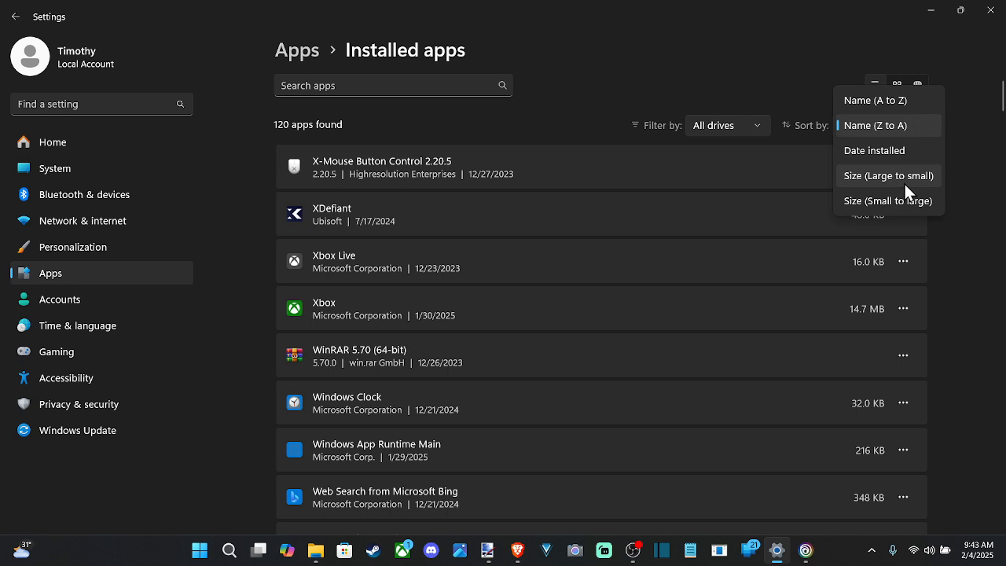
click(888, 175)
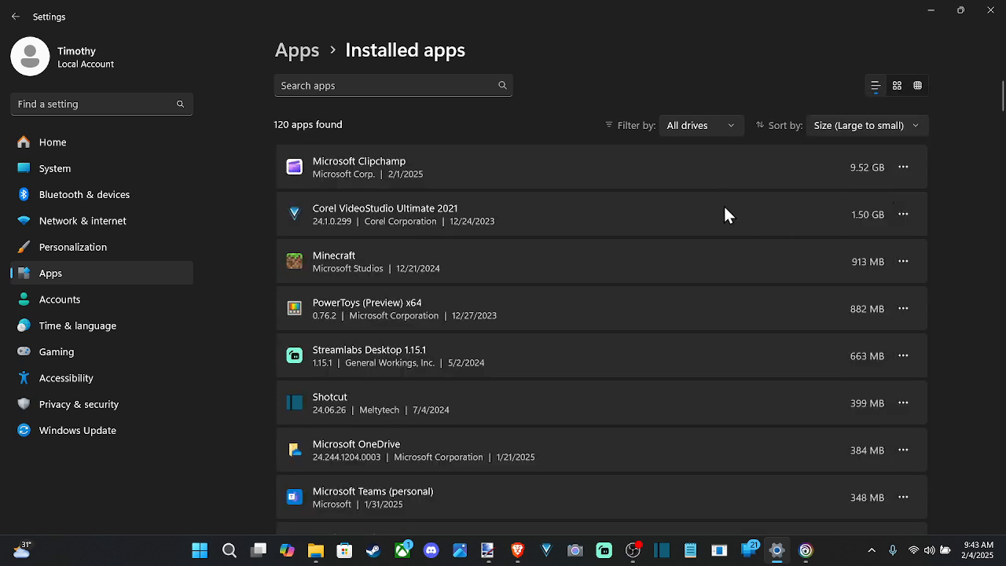
mouse_move(737, 207)
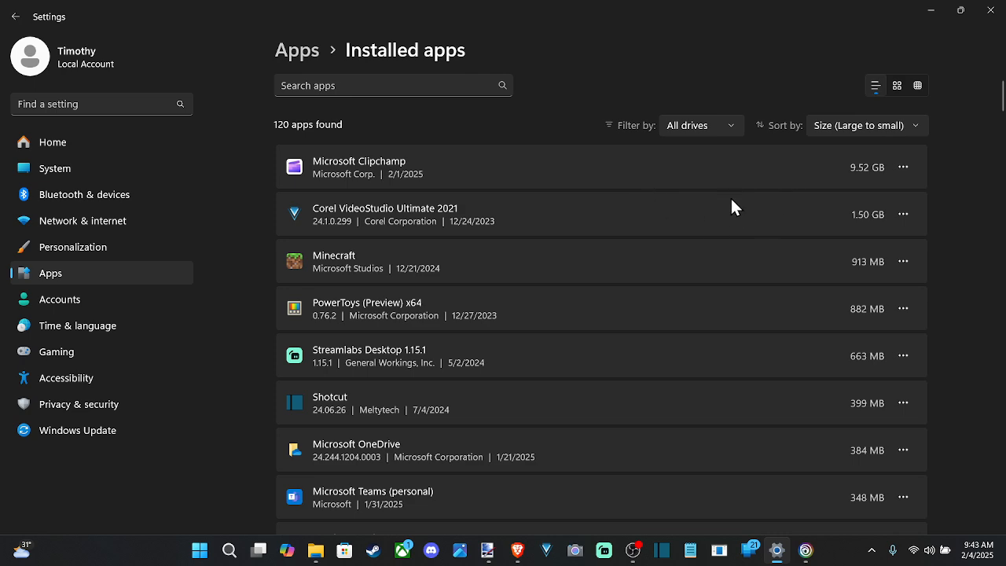
scroll(down, 3)
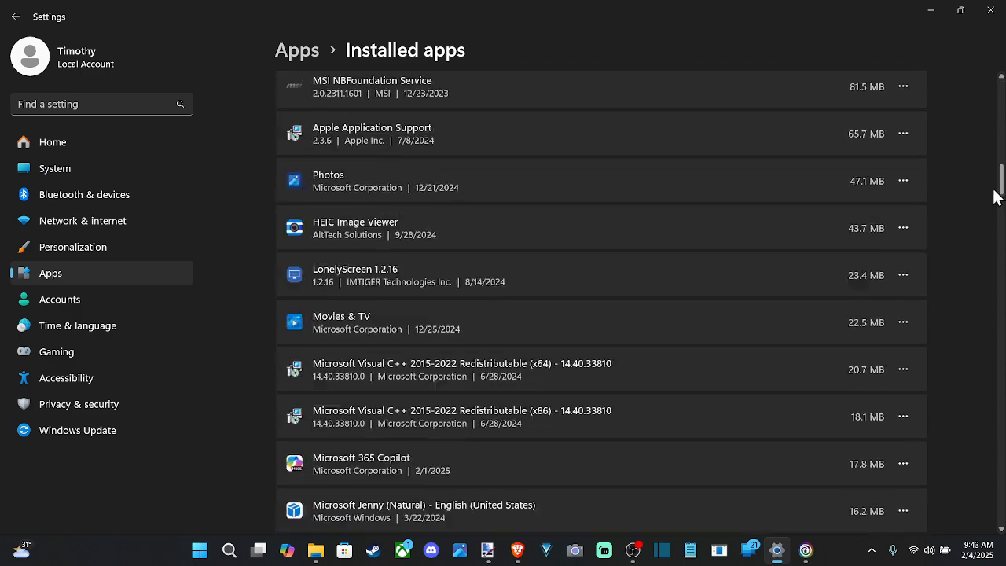
scroll(down, 3)
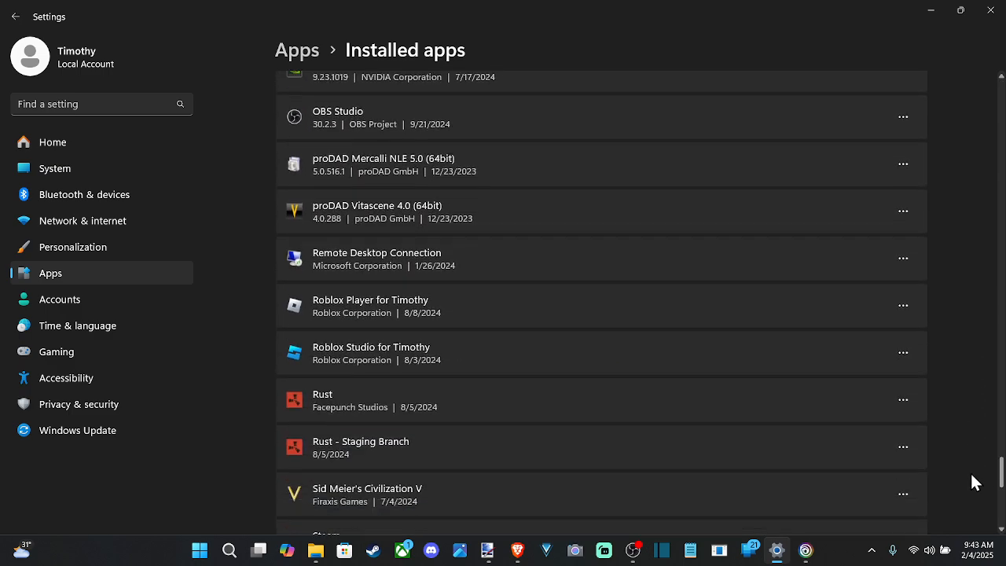
scroll(down, 3)
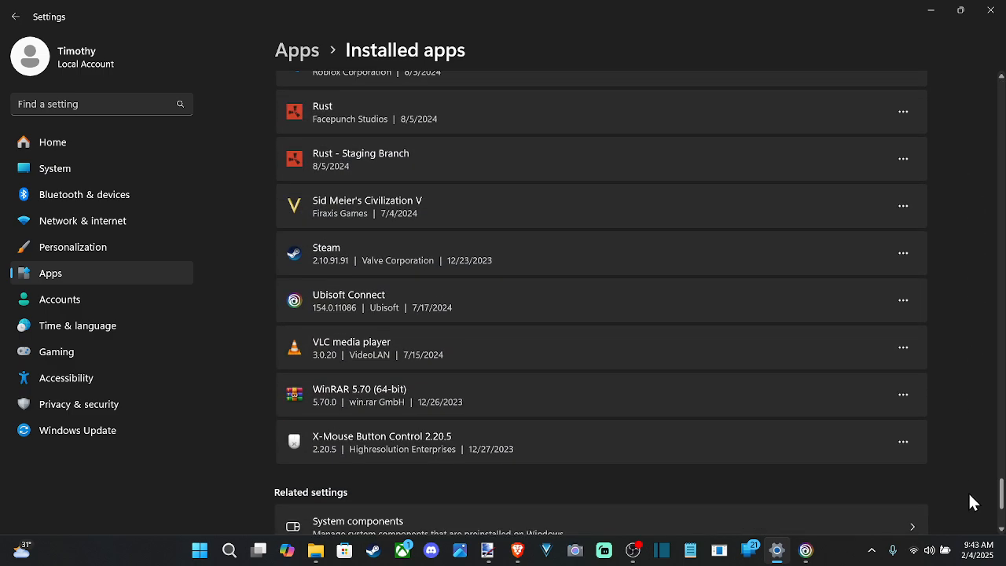
mouse_move(658, 291)
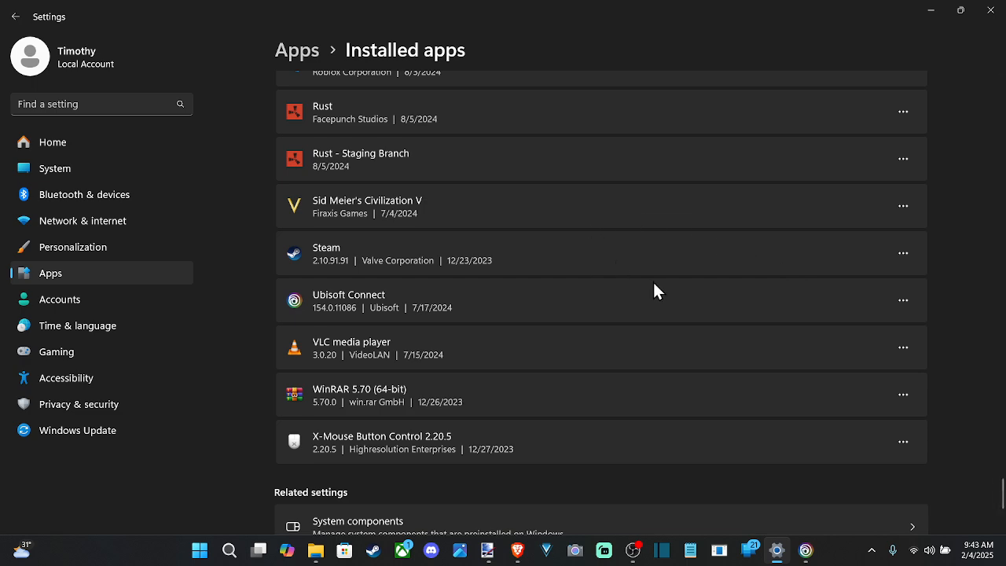
scroll(up, 3)
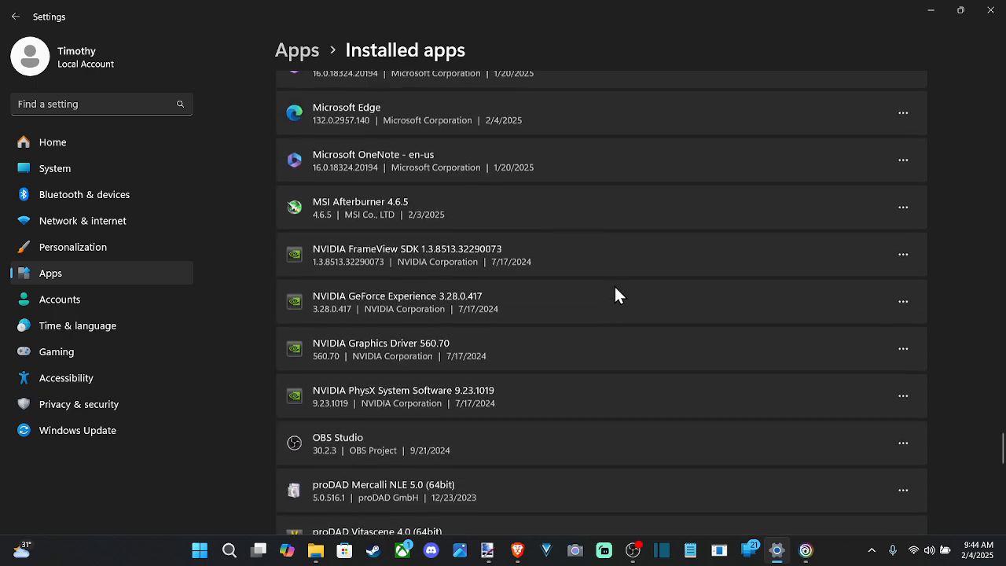
scroll(up, 3)
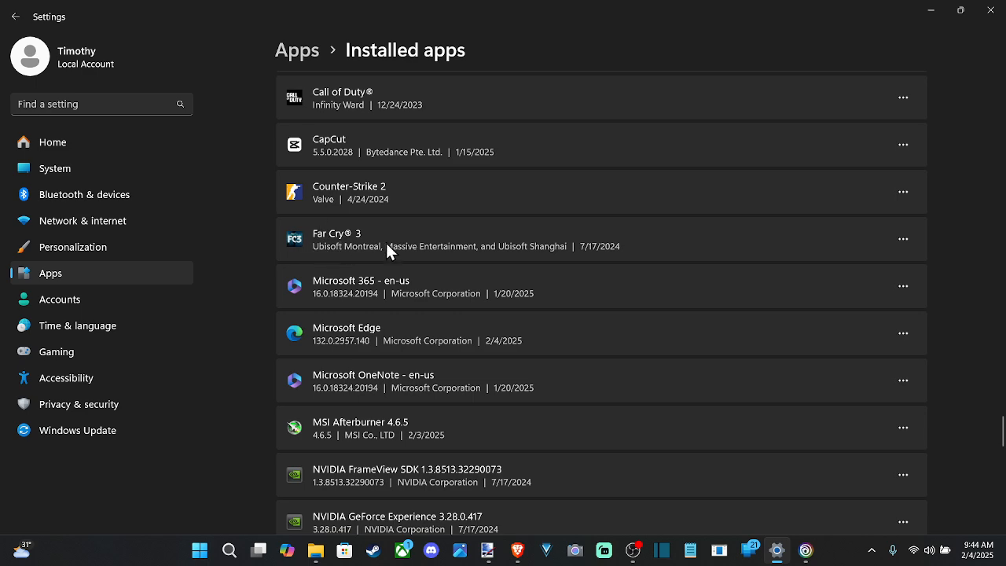
mouse_move(840, 266)
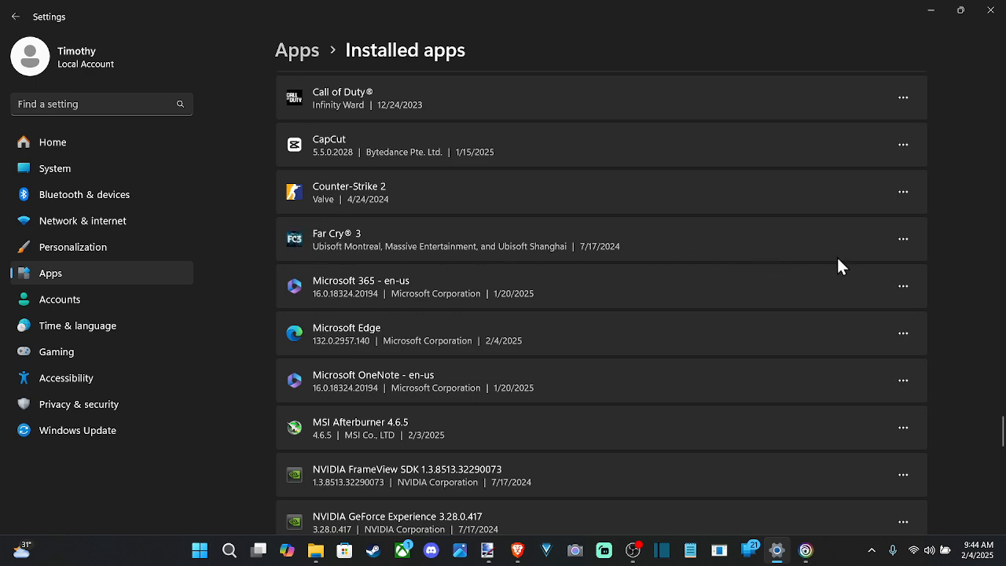
mouse_move(902, 239)
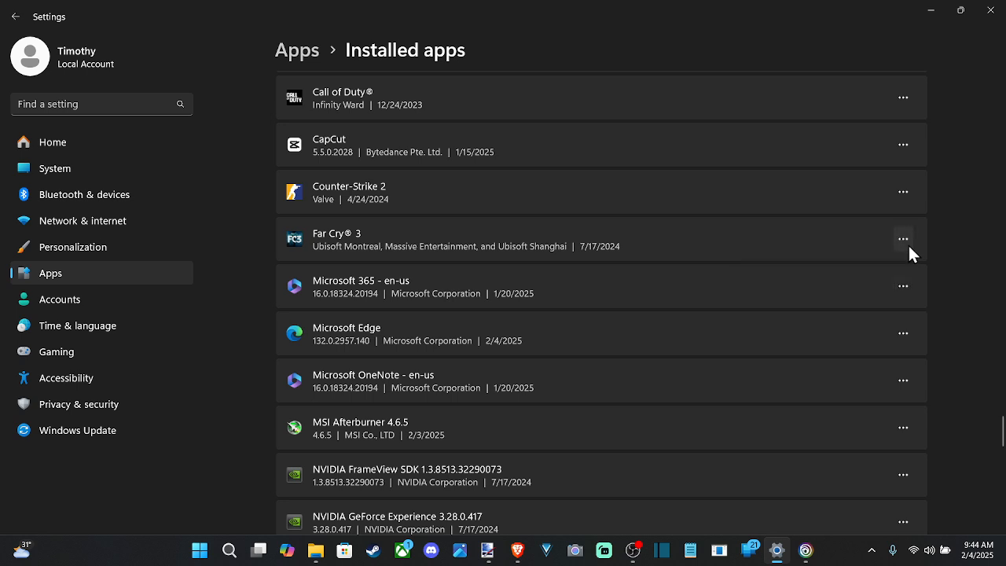
mouse_move(717, 249)
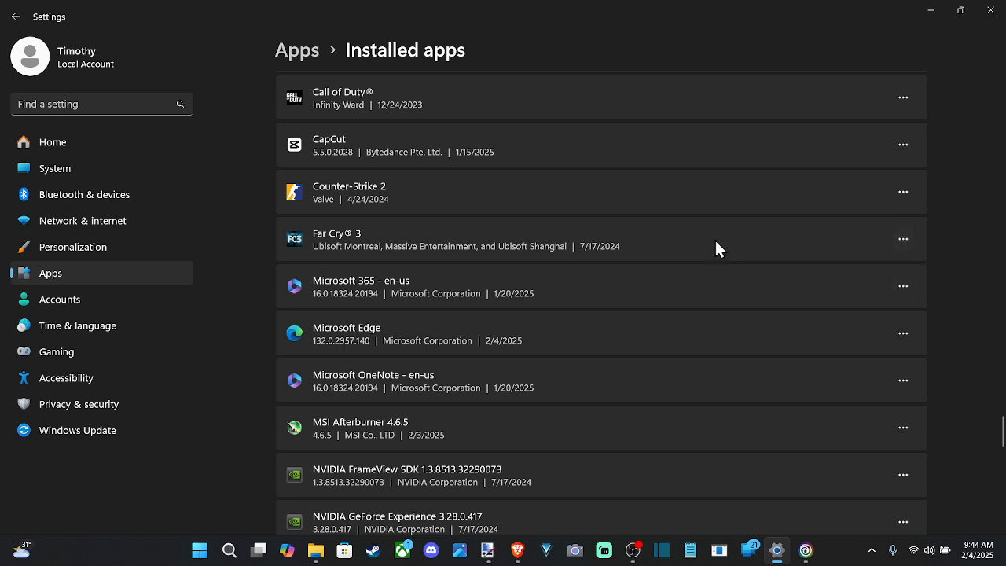
mouse_move(902, 239)
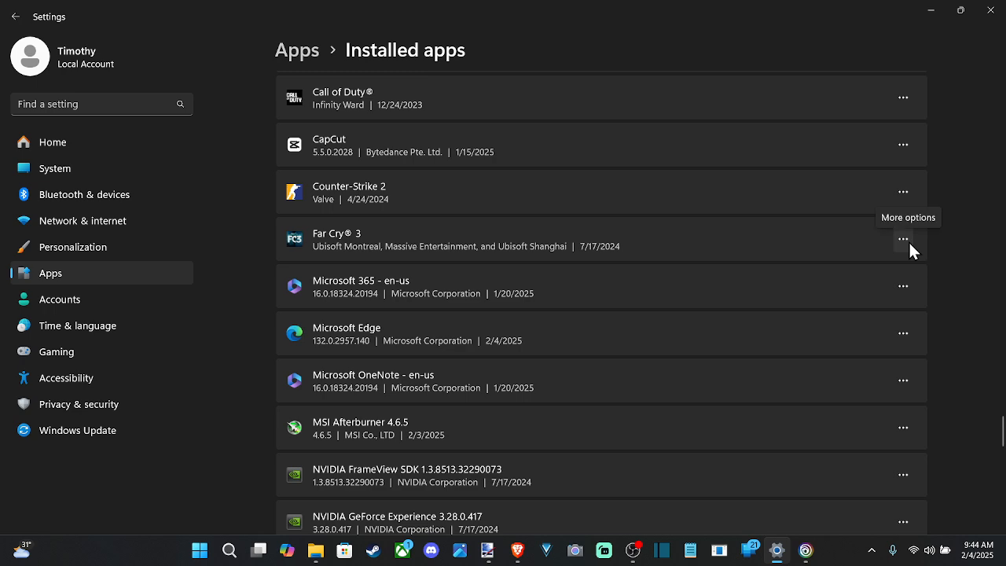
Step: Uninstall CapCut from its three-dot options menu
click(902, 239)
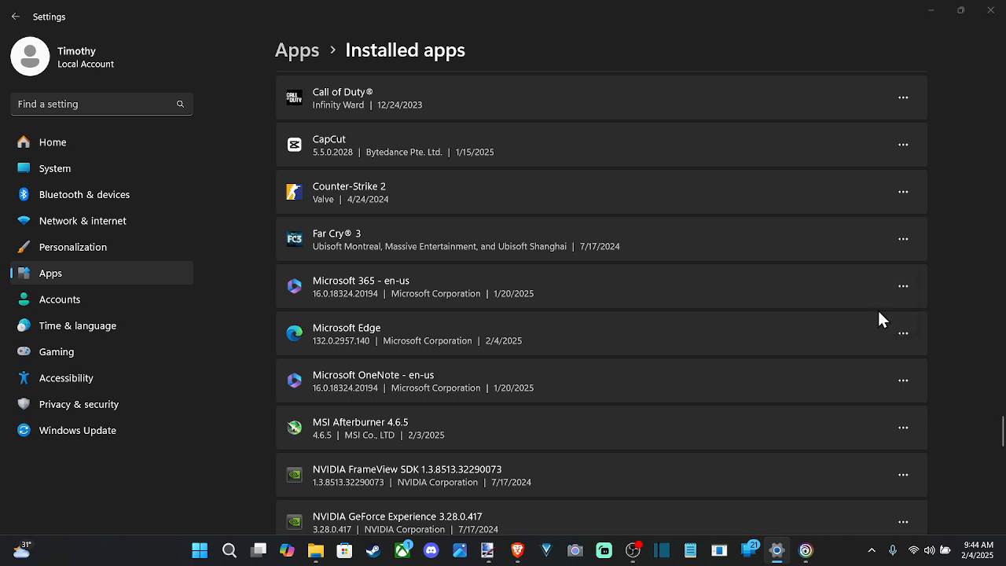
mouse_move(444, 389)
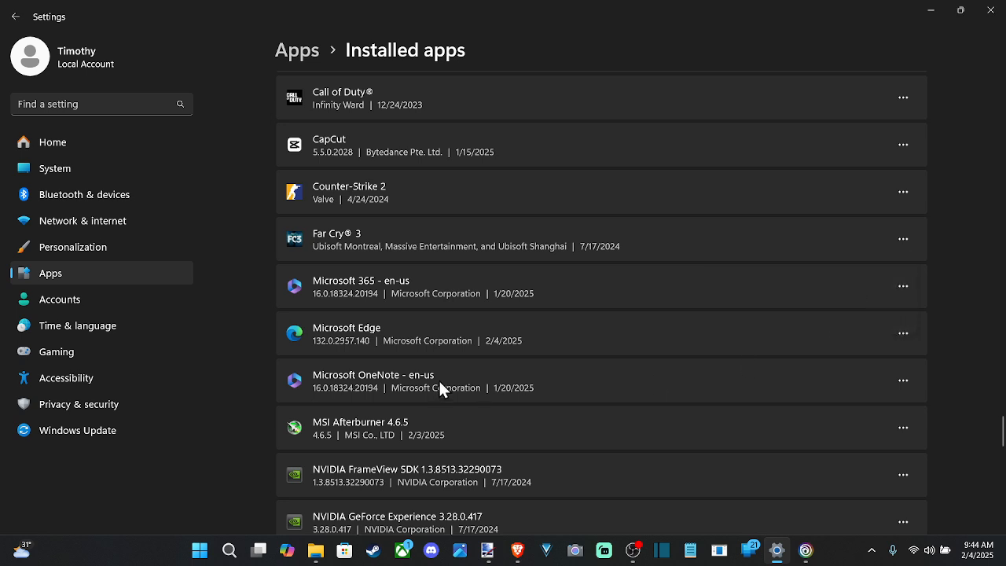
mouse_move(691, 396)
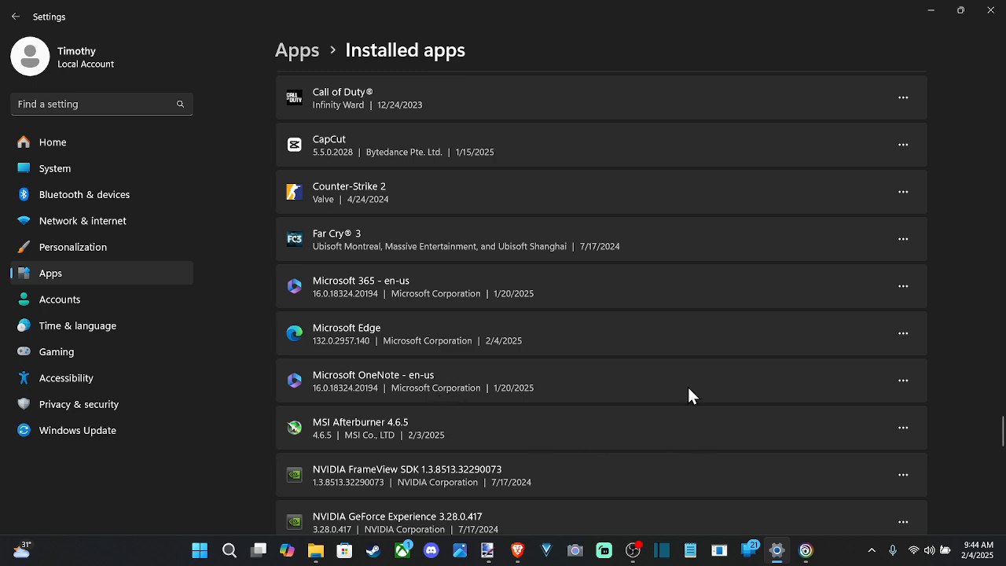
click(902, 144)
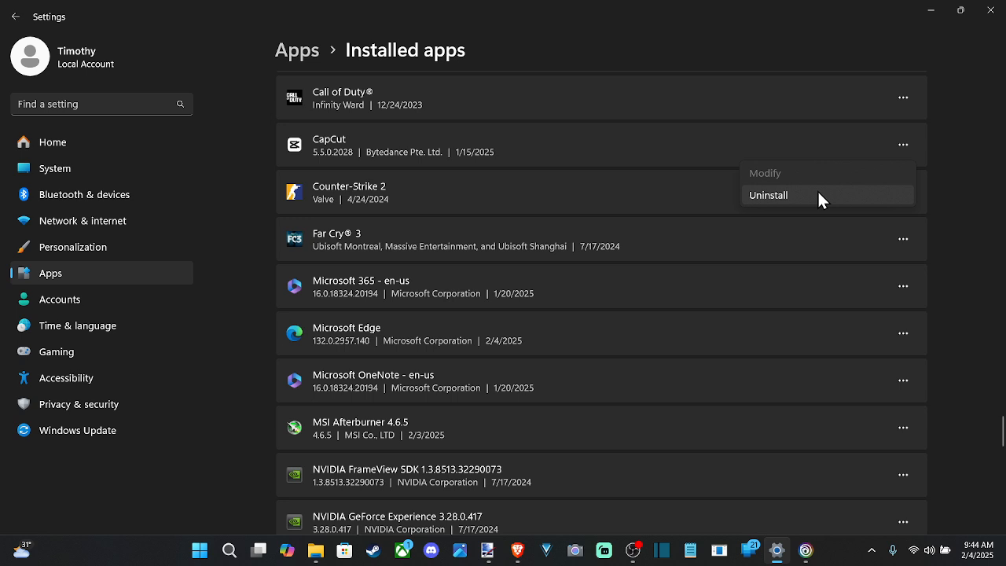
click(767, 195)
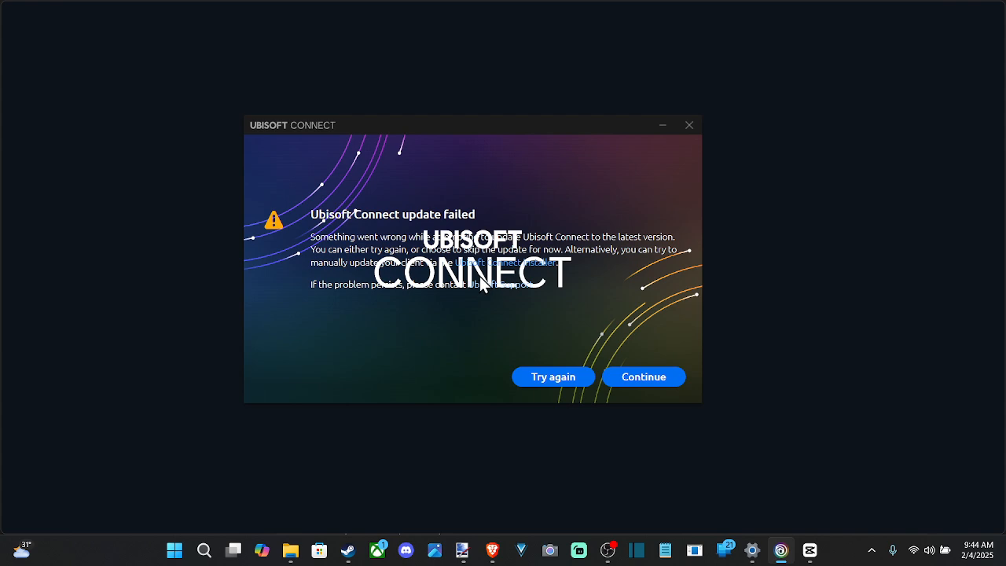
Step: Continue past the Ubisoft Connect update failure and confirm Steam's Far Cry 3 uninstall
click(643, 376)
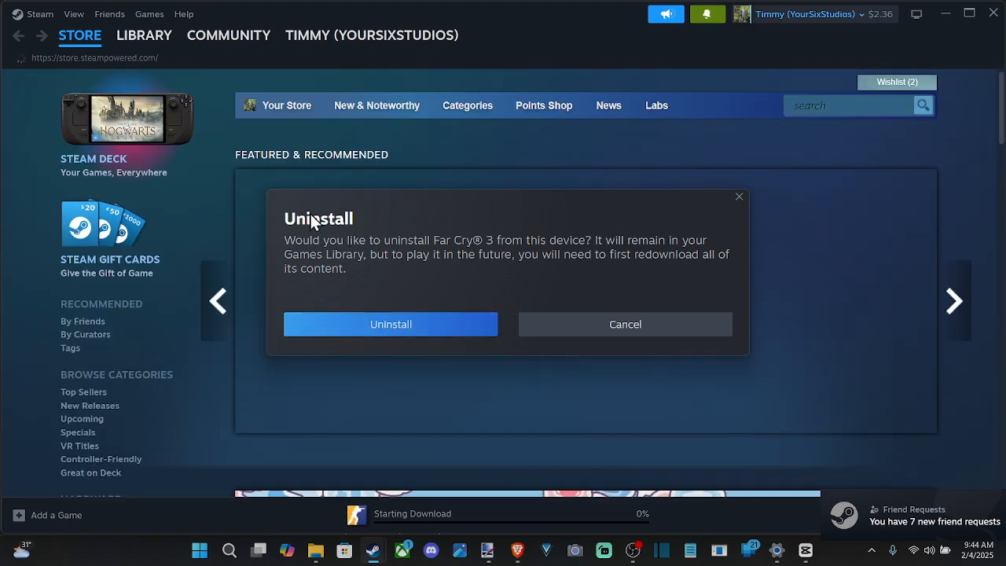
click(624, 324)
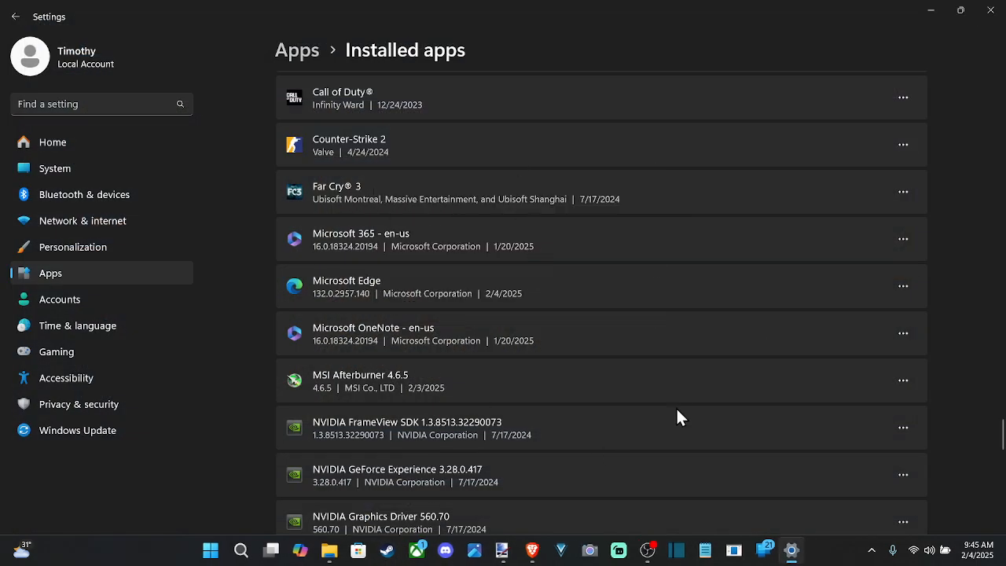
Step: Scroll the size-sorted list of 119 apps down to entries around 13 MB
scroll(down, 3)
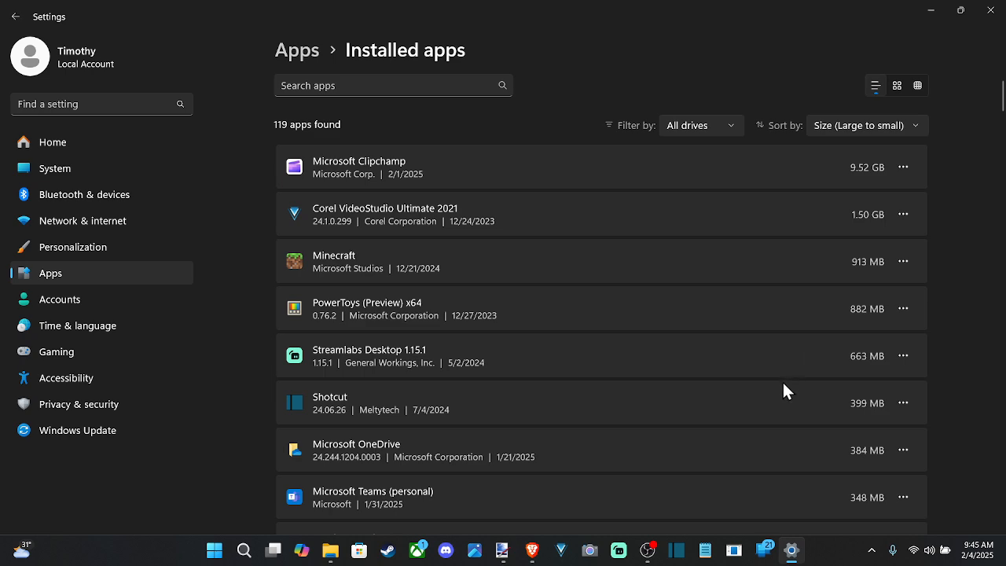
scroll(down, 3)
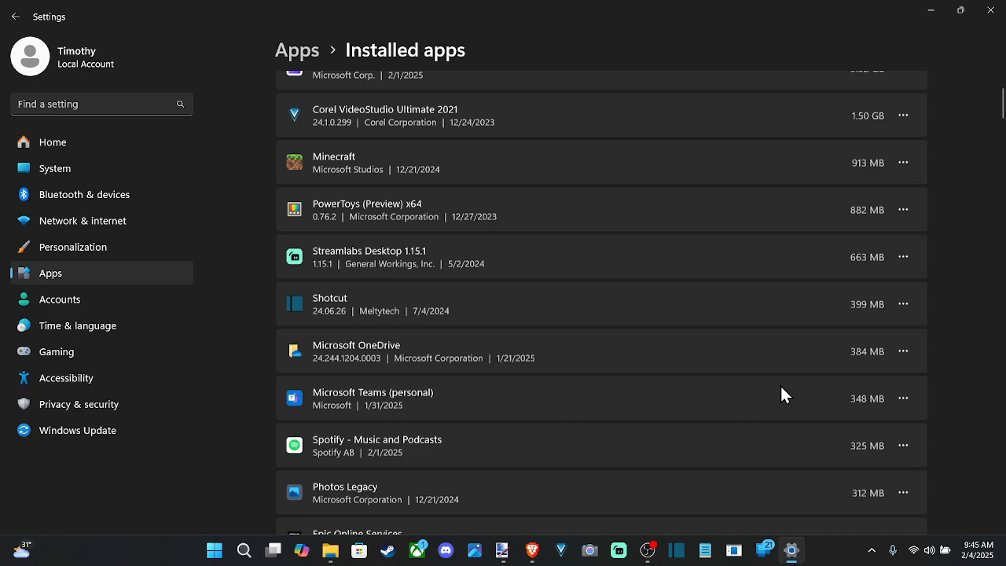
scroll(down, 3)
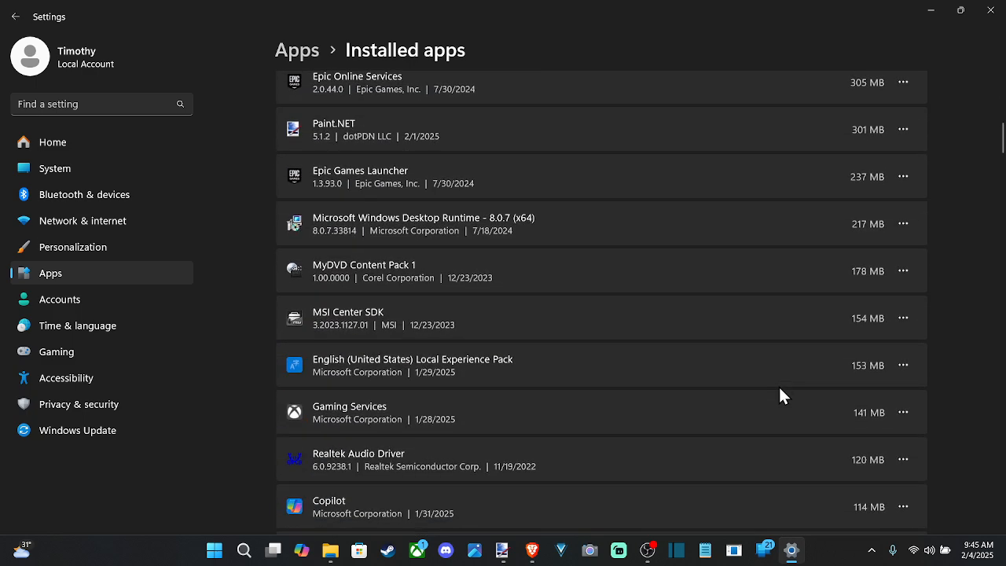
scroll(down, 3)
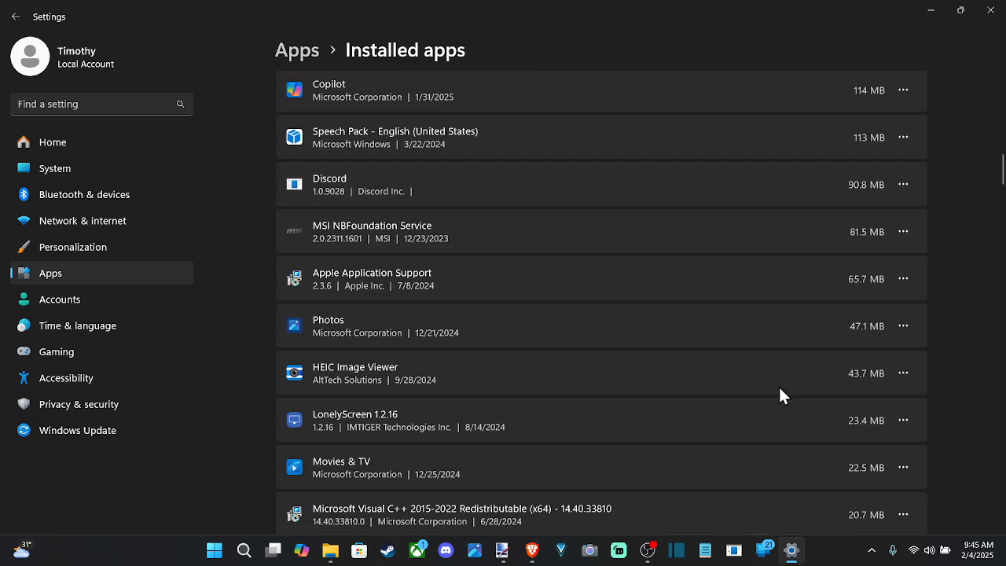
scroll(down, 3)
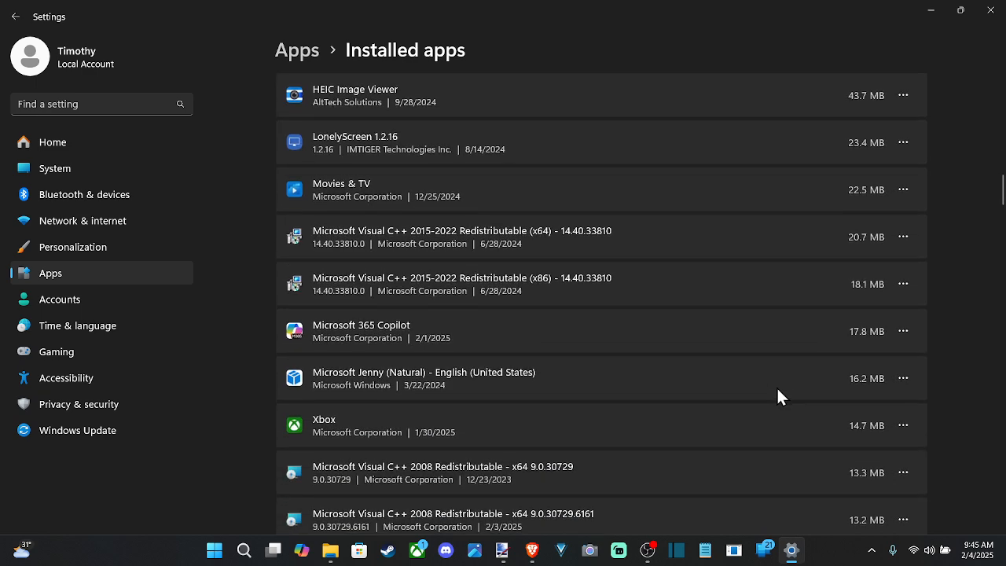